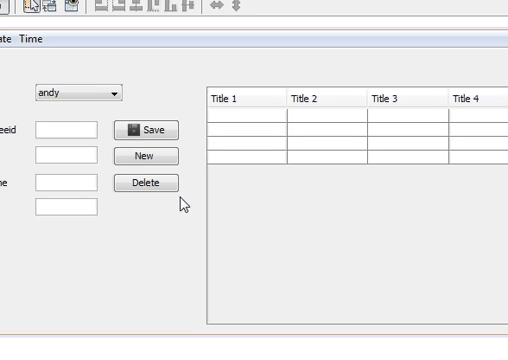
mouse_move(306, 238)
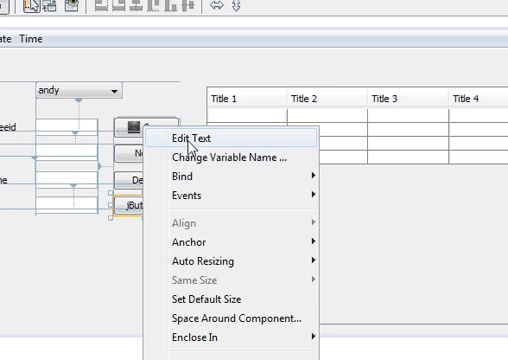
Caption the new fourth button 'Update' and rename its variable to txt_update.
click(189, 135)
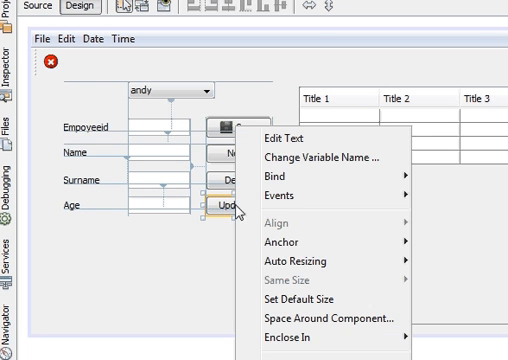
click(318, 158)
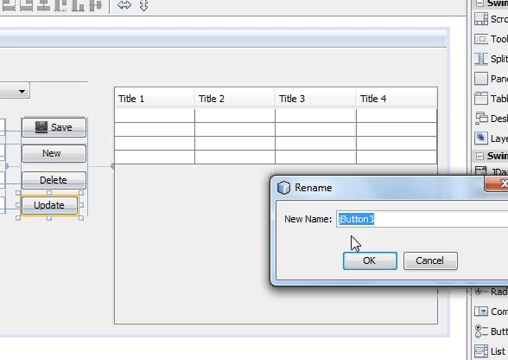
text(txt)
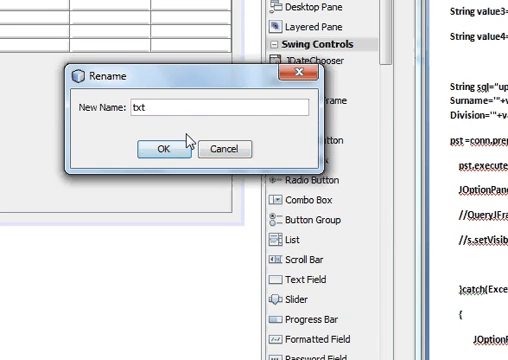
text(_up)
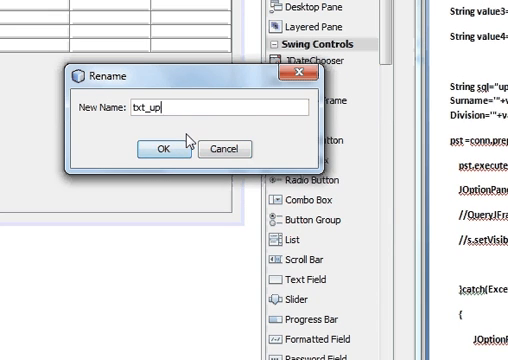
text(date)
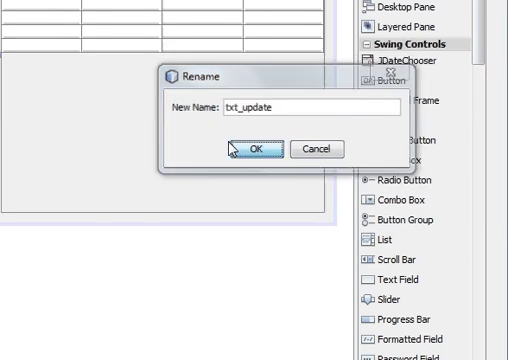
click(249, 148)
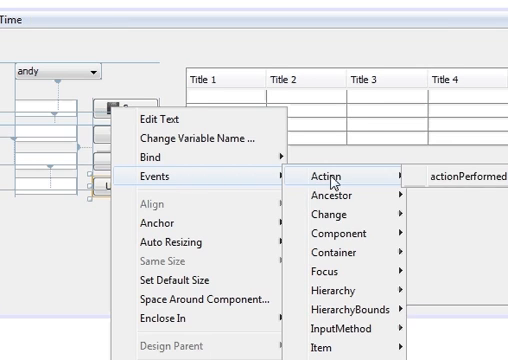
Add an actionPerformed handler to Update with try/catch(Exception e) calling JOptionPane.showMessageDialog(null, e).
click(470, 175)
text(try{)
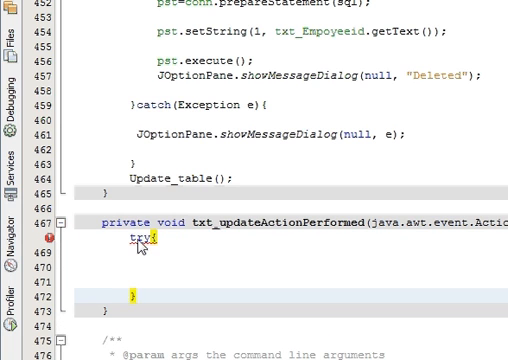
text(}catch)
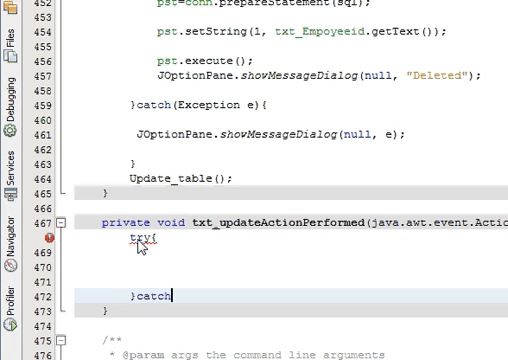
text(())
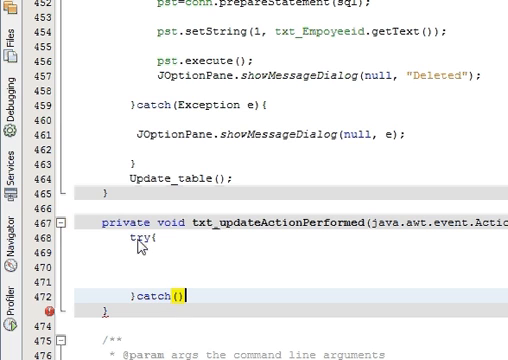
text({)
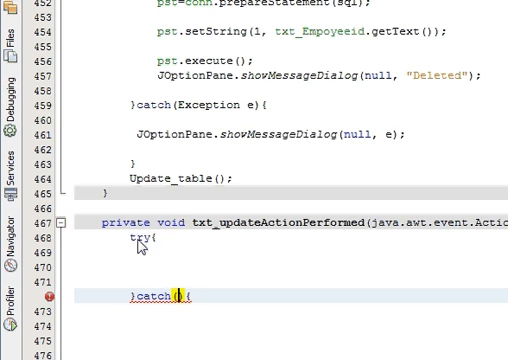
text(Exception e)
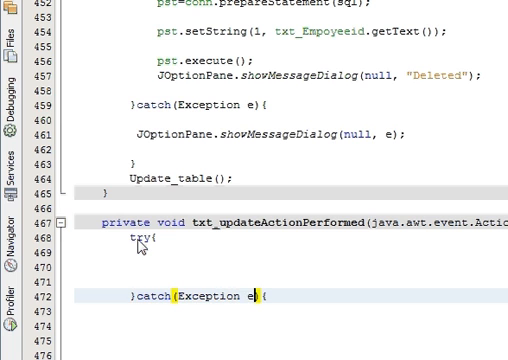
scroll(down, 3)
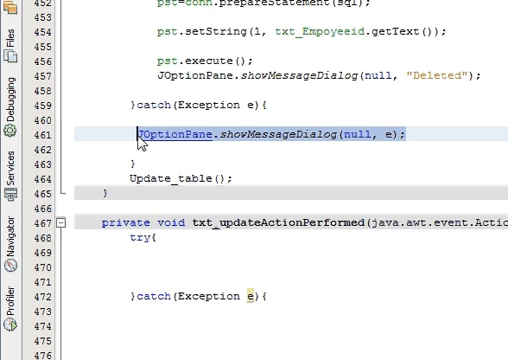
scroll(down, 3)
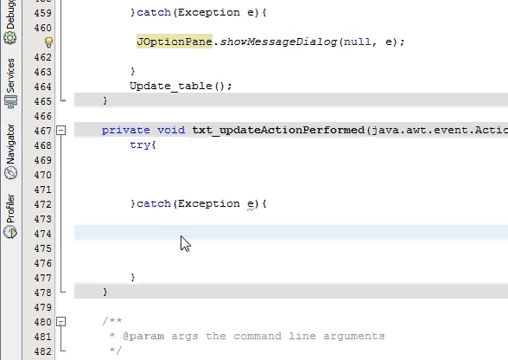
text(JOptionPane.showMessageDialog(null, e);)
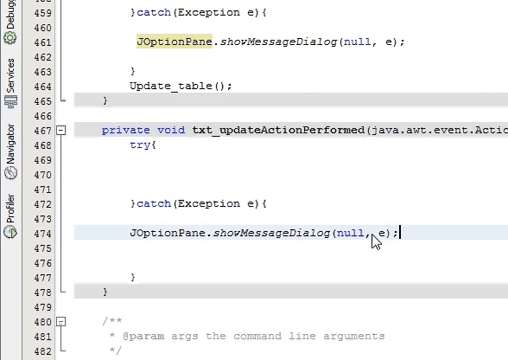
mouse_move(180, 253)
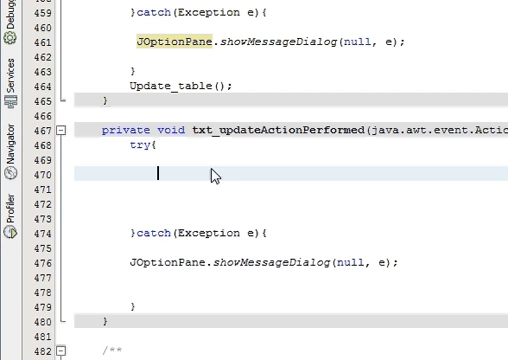
Begin the String value1 = line, checking the form design for the Employee ID field name.
text(s)
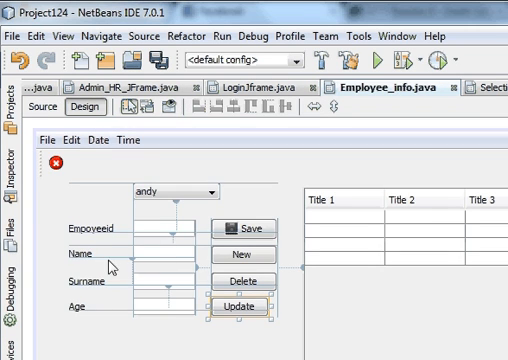
scroll(down, 3)
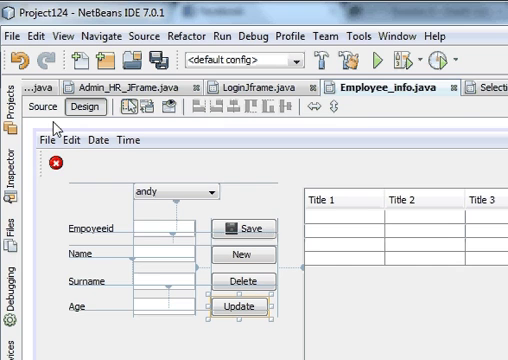
click(56, 107)
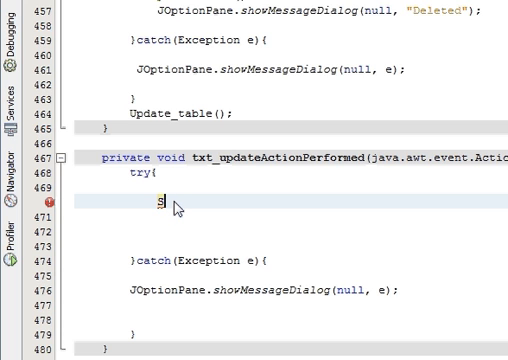
text(tring value1)
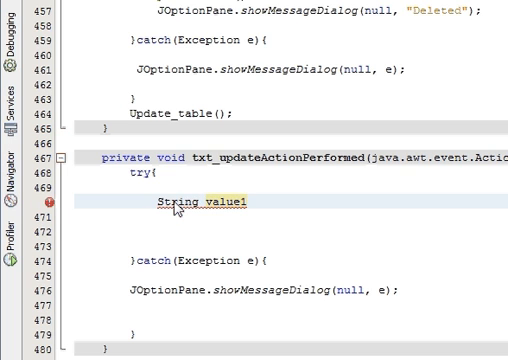
text(=)
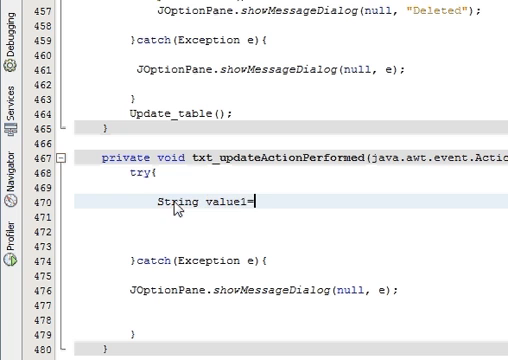
double_click(226, 202)
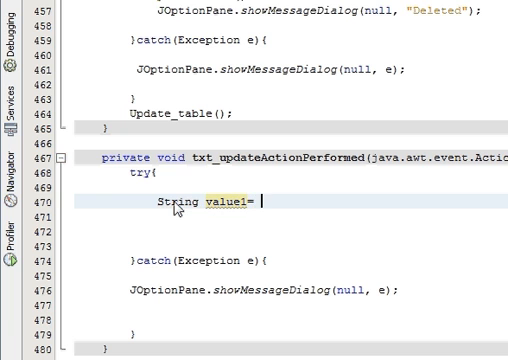
click(83, 108)
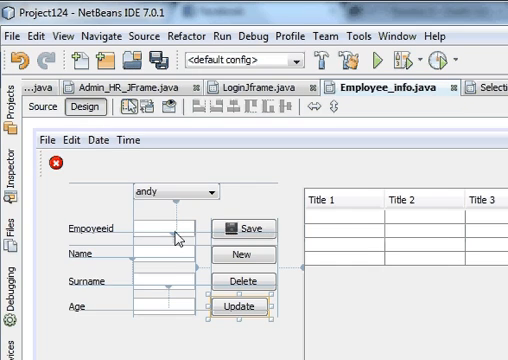
click(160, 225)
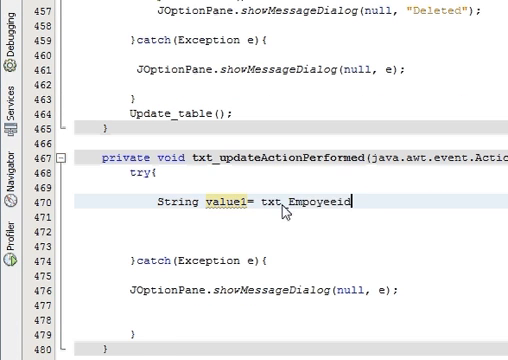
Finish value1 = txt_Empoyeeid.getText(); and select the line for copying.
text(.)
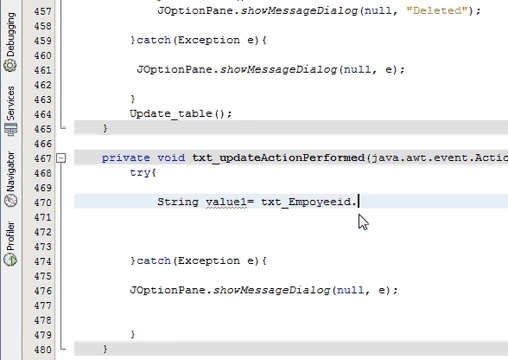
text(.get)
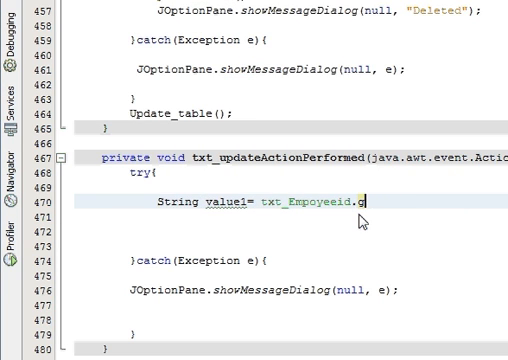
text(g)
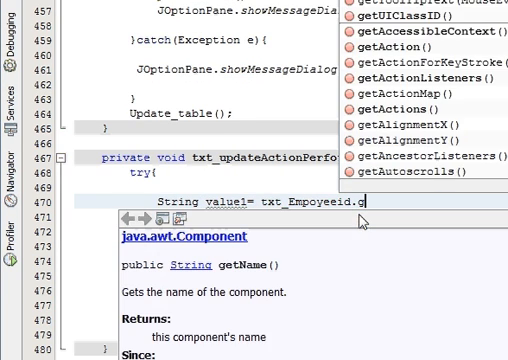
text(et)
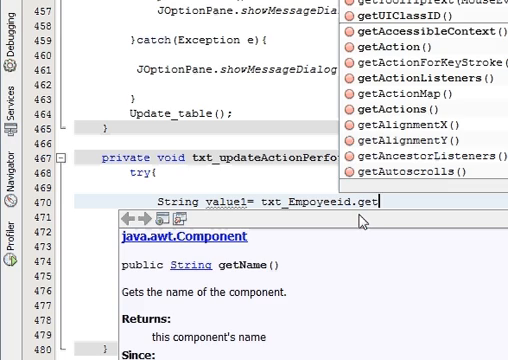
scroll(up, 3)
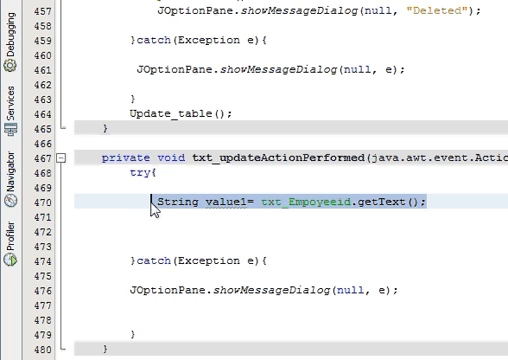
double_click(217, 200)
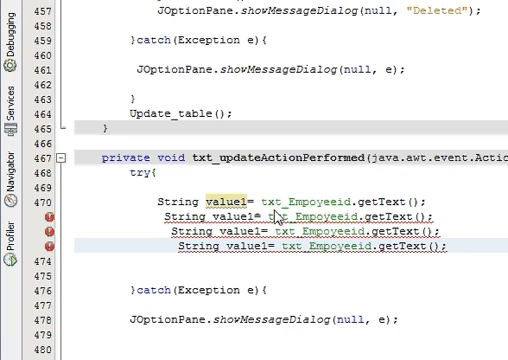
Rename the Name, Surname and Age field variables to txt_name, txt_surname and txt_age, and edit lines to value2–value4.
click(83, 110)
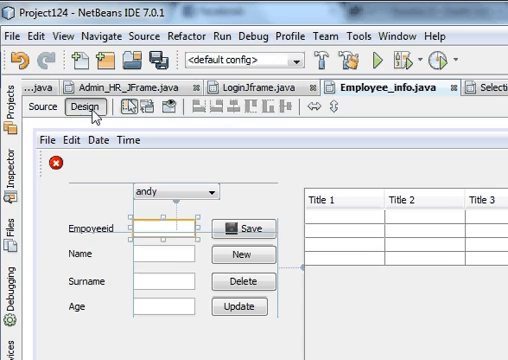
right_click(248, 227)
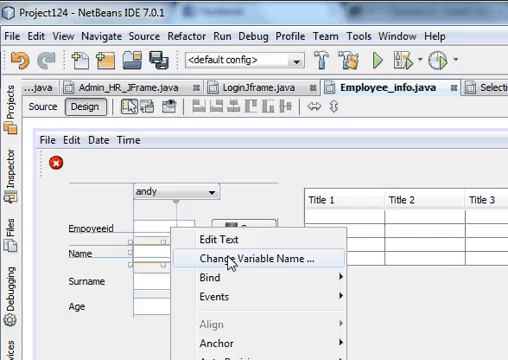
click(246, 262)
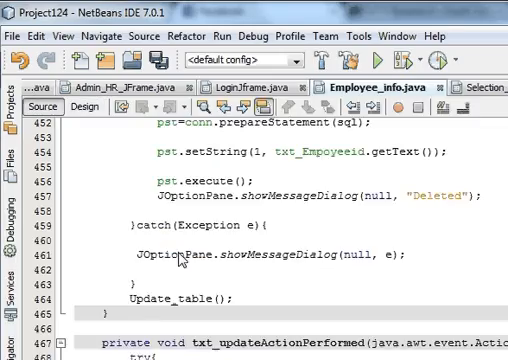
scroll(down, 3)
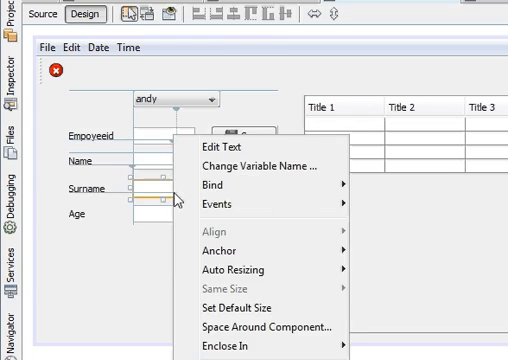
mouse_move(265, 167)
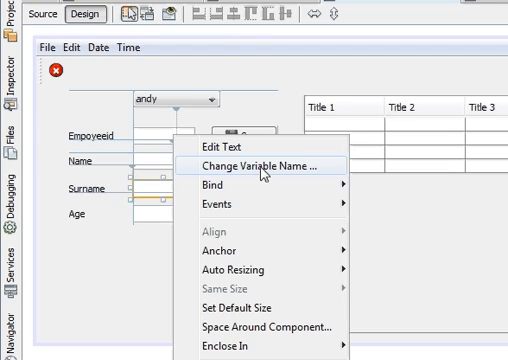
click(262, 166)
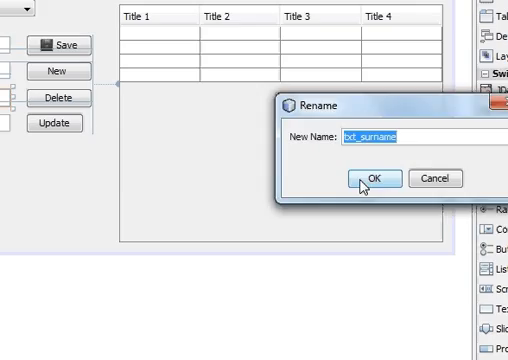
click(378, 179)
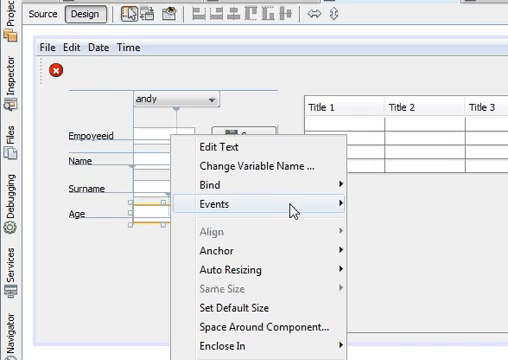
click(250, 165)
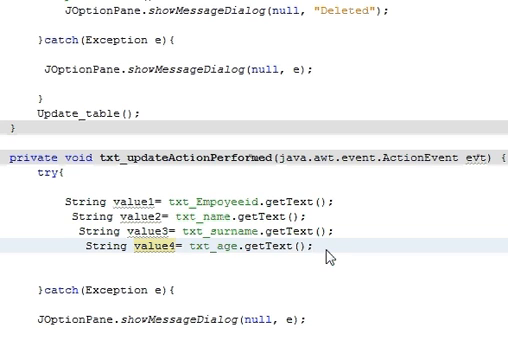
scroll(down, 3)
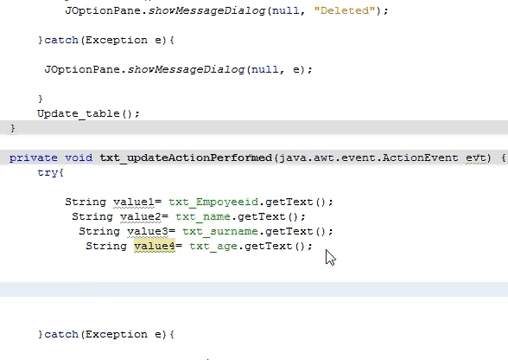
Add String sql=""; below the value lines and start typing the query inside the quotes.
text(S)
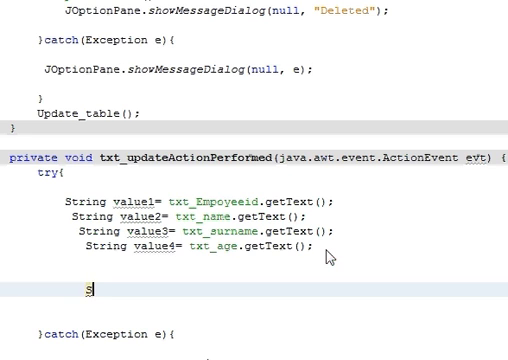
text(tring)
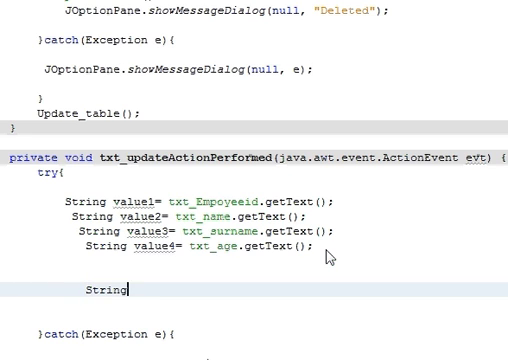
text(sql)
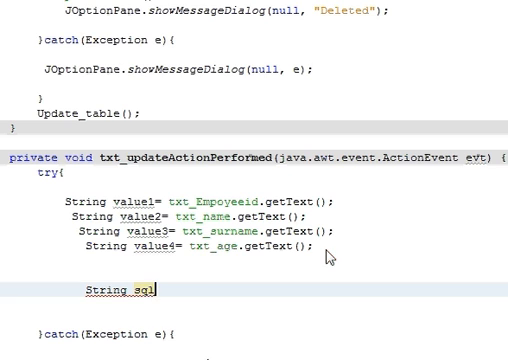
text(=)
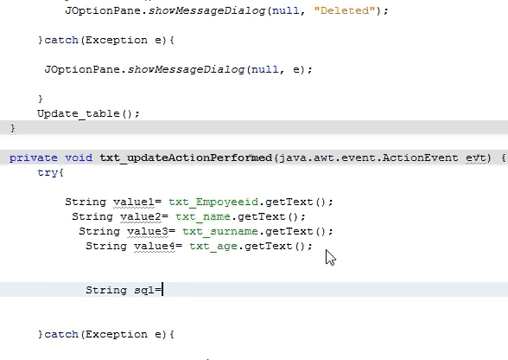
text("";)
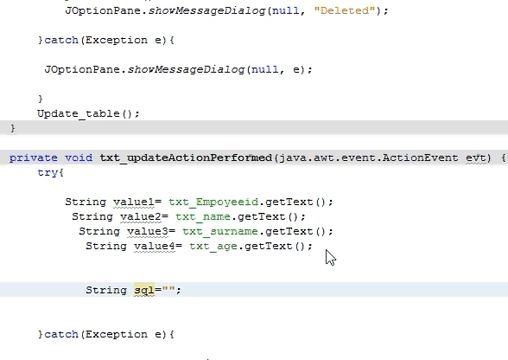
click(170, 291)
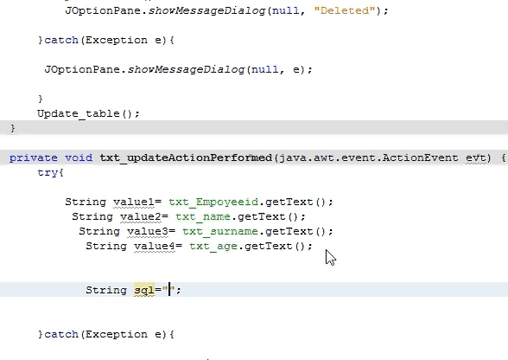
text(upad)
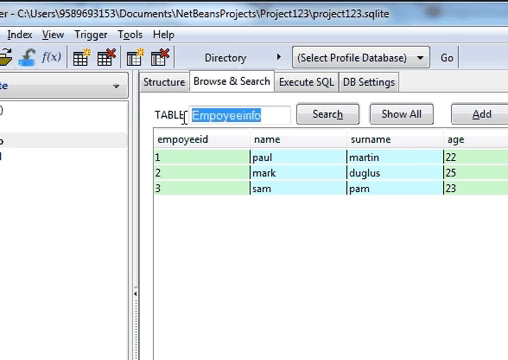
Check Empoyeeinfo's column names in SQLite Manager and type update Empoyeeinfo set empoyeeid= into the query.
scroll(down, 3)
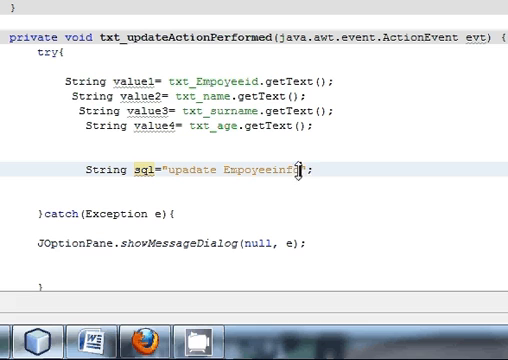
text(s)
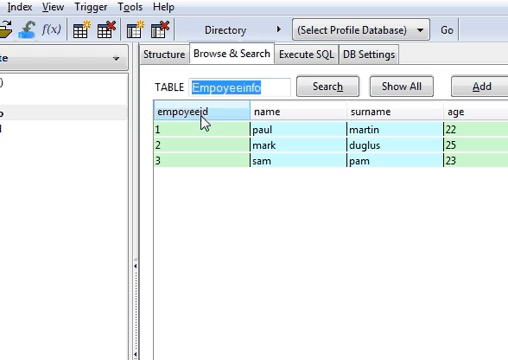
mouse_move(230, 123)
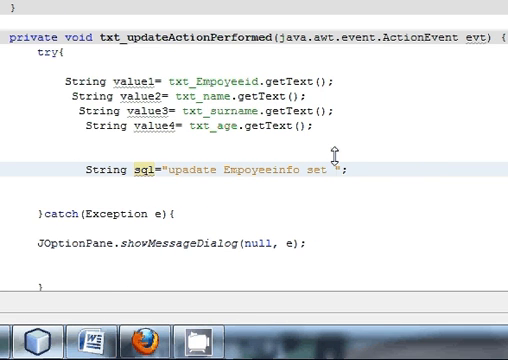
text(empoyeeid)
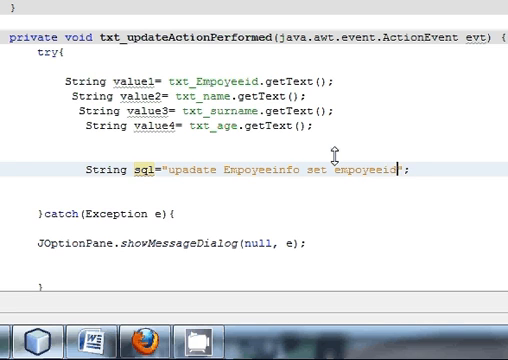
text(='")
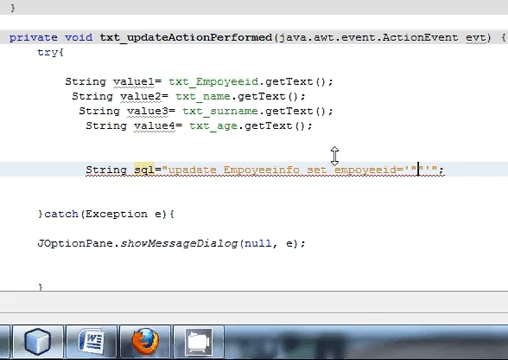
Concatenate value1–value4 into the sql string for empoyeeid, name, surname and age.
text(++)
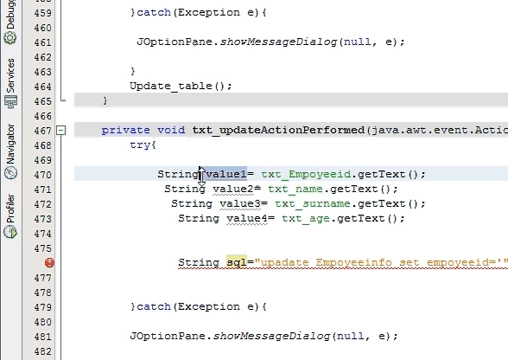
double_click(220, 176)
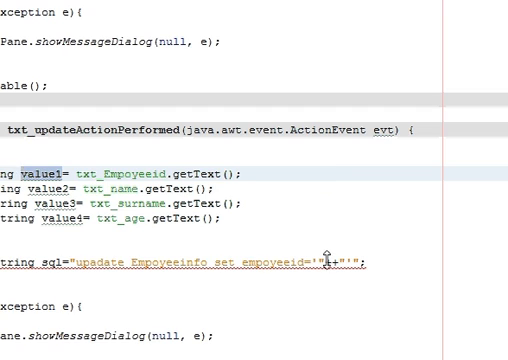
text(value1+)
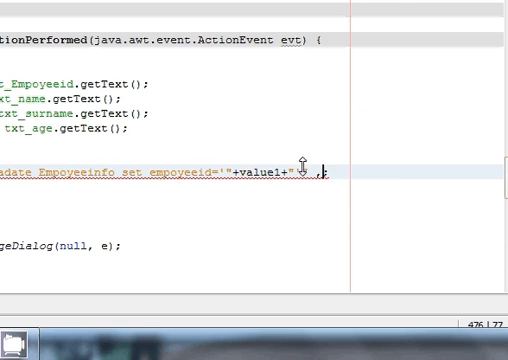
mouse_move(300, 175)
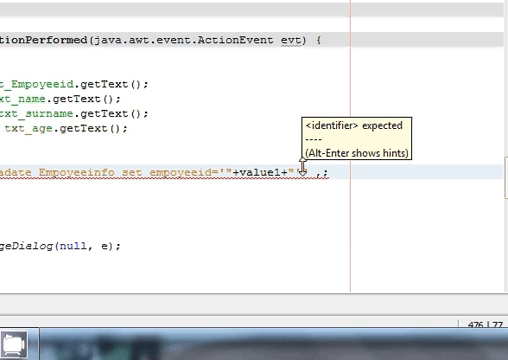
text(,name ='"+value2)
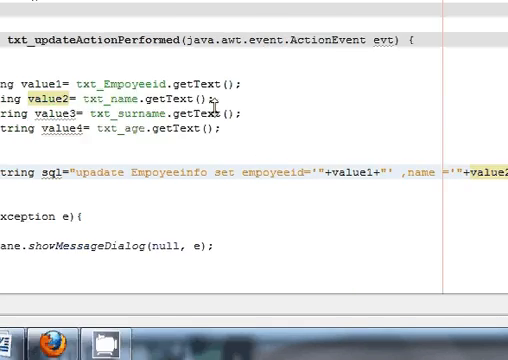
scroll(right, 3)
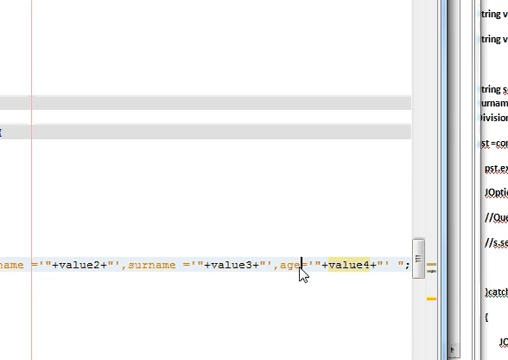
mouse_move(360, 272)
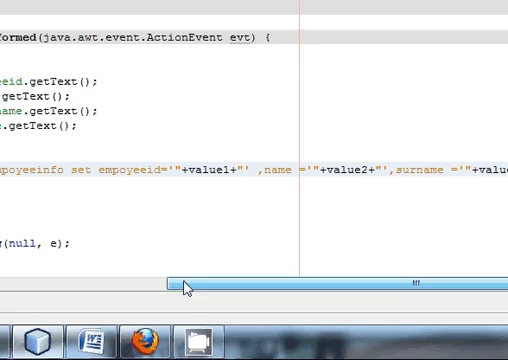
scroll(down, 3)
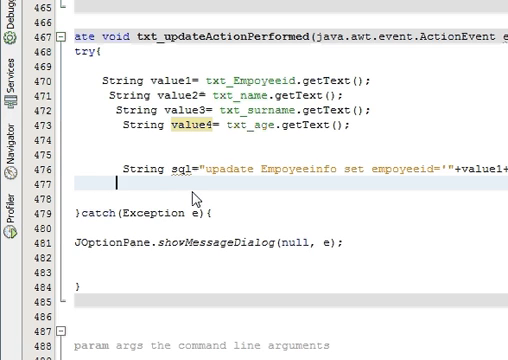
Add pst=conn.prepareStatement(sql); and pst.execute(); below the sql line.
text(pst=conn.pe)
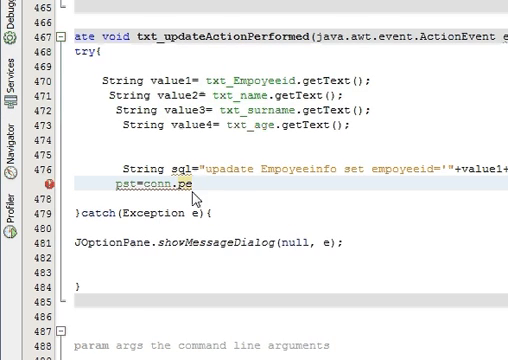
key(BackSpace)
text(repareStatement(sql, columnIndexes))
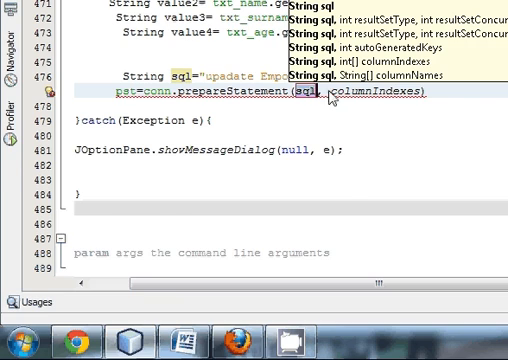
scroll(up, 3)
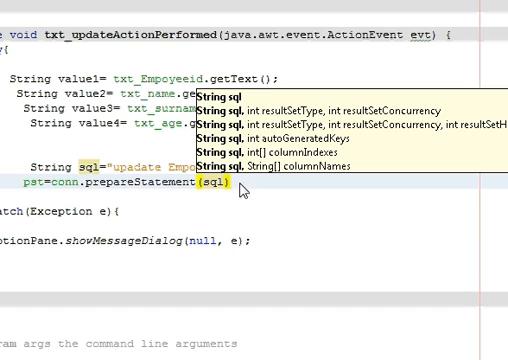
key(Escape)
text(;)
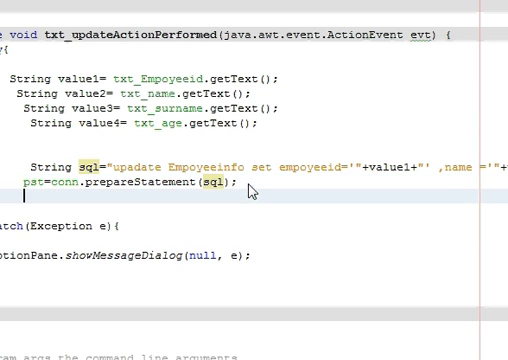
text(pst.execute();)
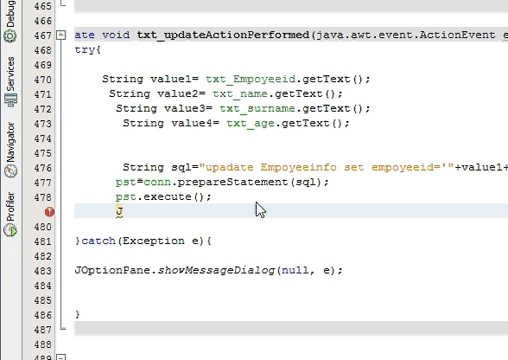
After pst.execute(), add JOptionPane.showMessageDialog(null, "Updated"); and run the project.
text(Jo)
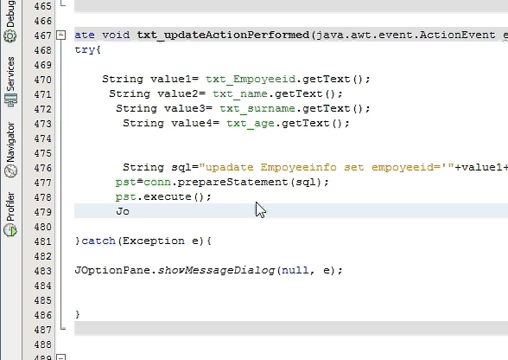
key(Backspace)
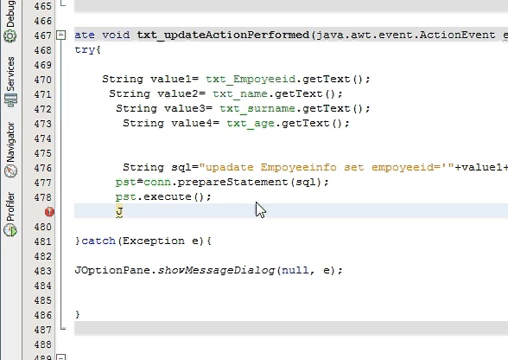
text(JOption)
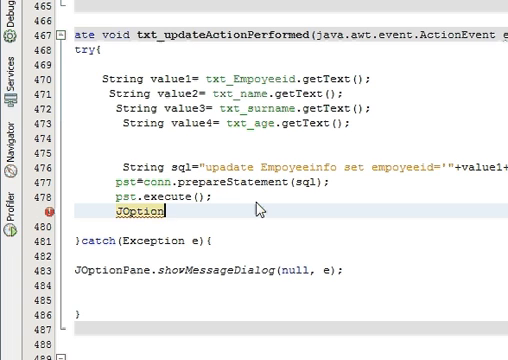
text(Pane)
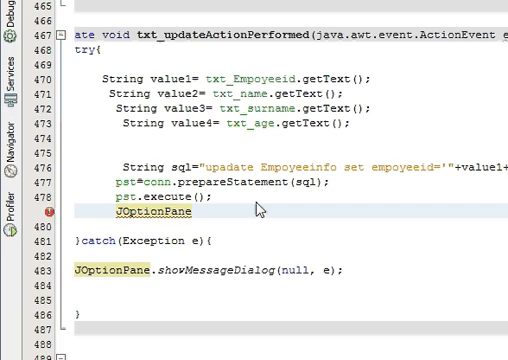
text(.)
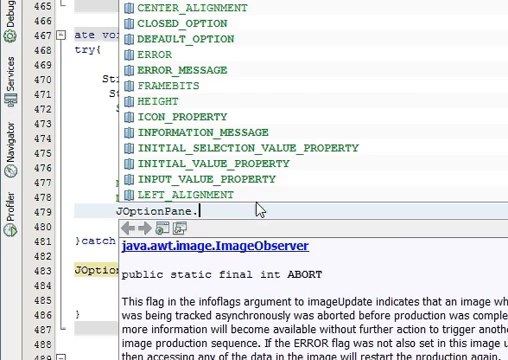
text(showMessageDialog(, Cmd_save);)
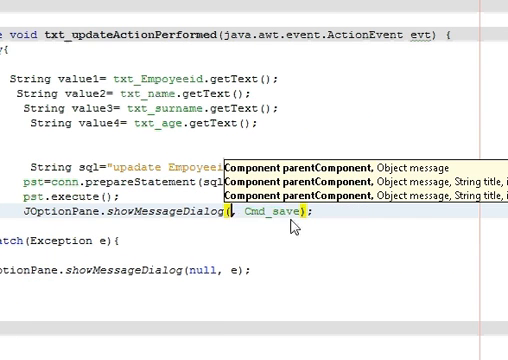
text(null)
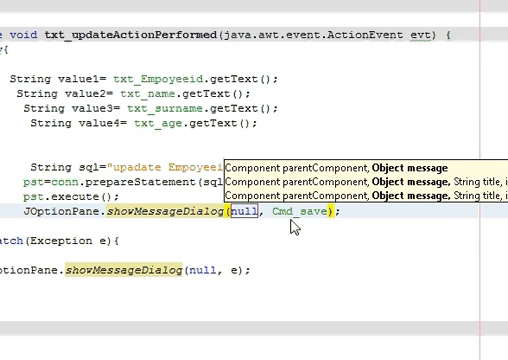
key(Backspace)
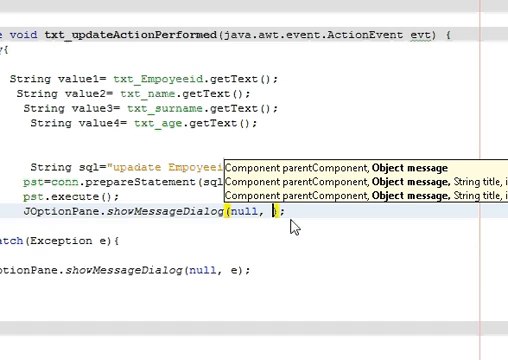
text(")
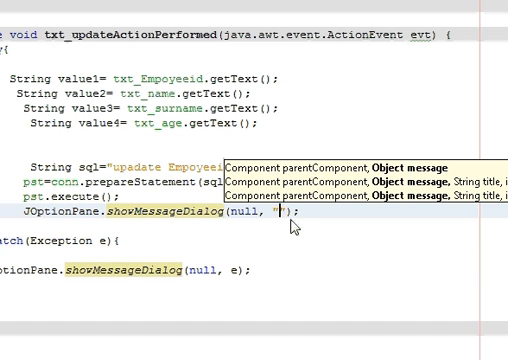
text(U)
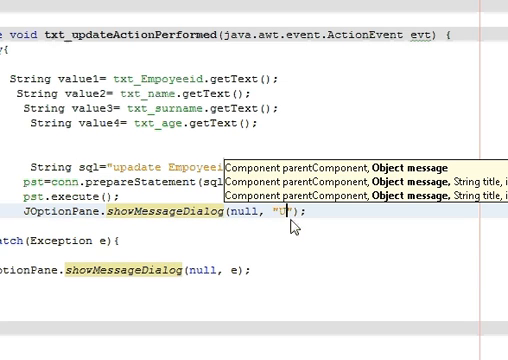
text(Updated)
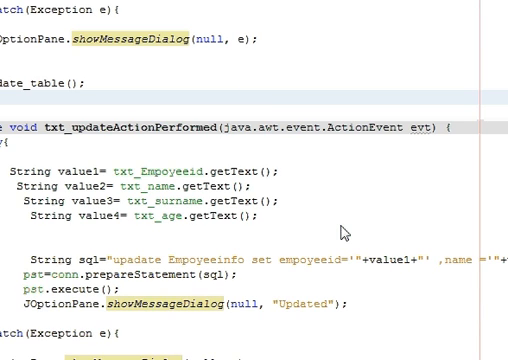
click(253, 97)
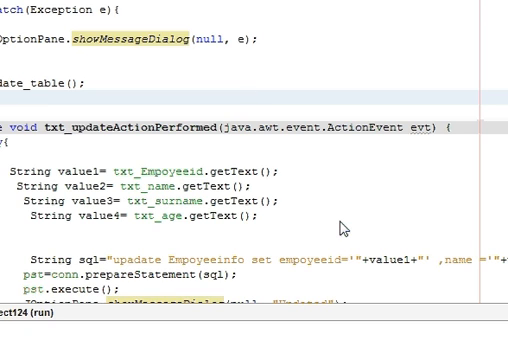
Update employee 3 to RAMM, BAMM, 29 in the running form and dismiss the syntax error.
click(254, 97)
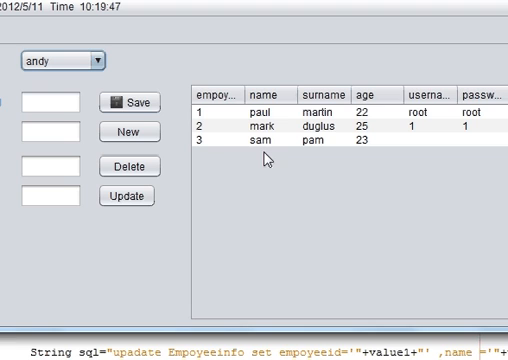
mouse_move(221, 150)
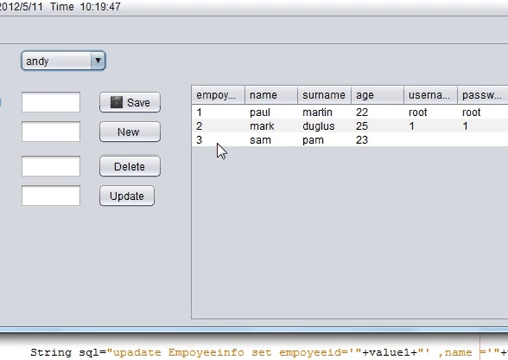
mouse_move(260, 152)
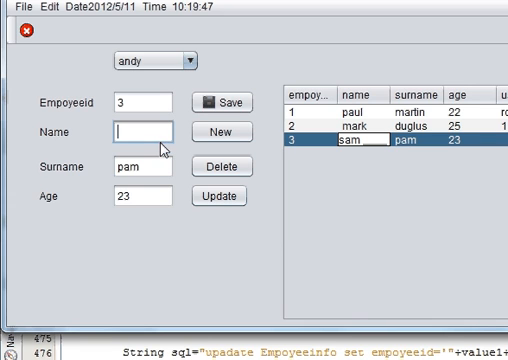
text(RAMM)
click(143, 196)
text(29)
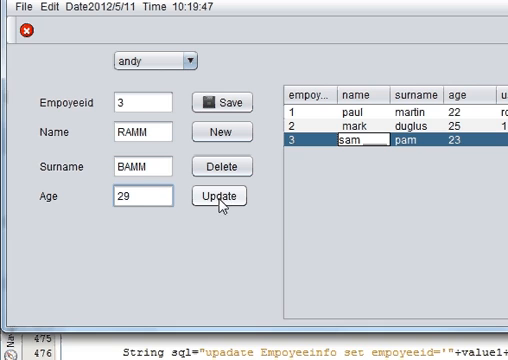
click(224, 196)
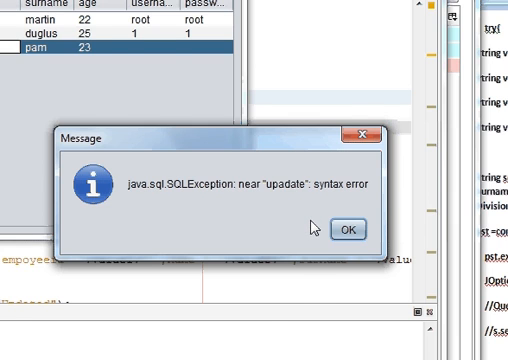
click(348, 228)
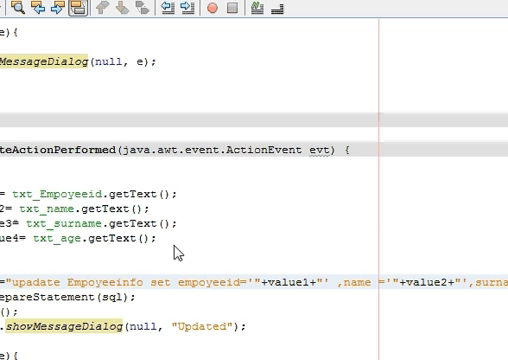
Move the empoyeeid='"+value1+"' condition to the end of the SQL string as a WHERE clause.
scroll(up, 3)
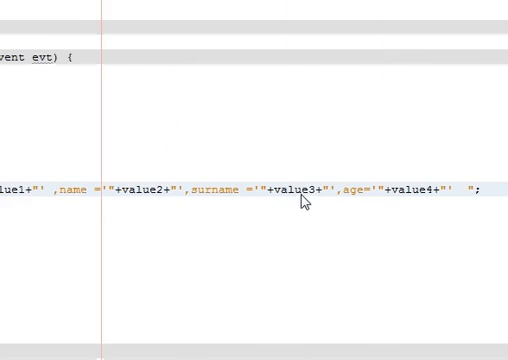
scroll(left, 3)
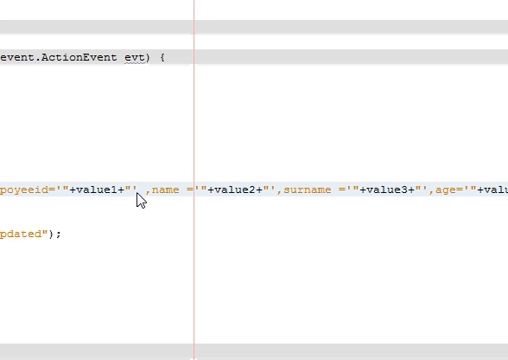
scroll(right, 3)
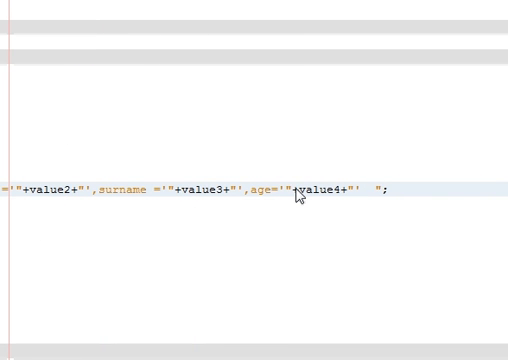
click(375, 190)
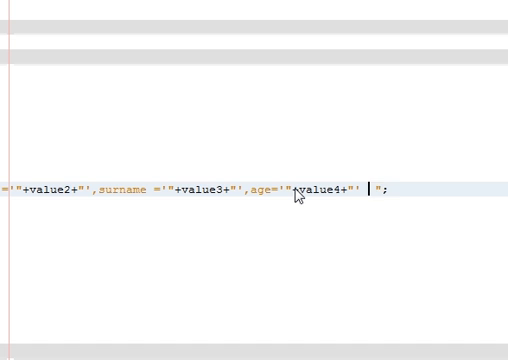
text(where)
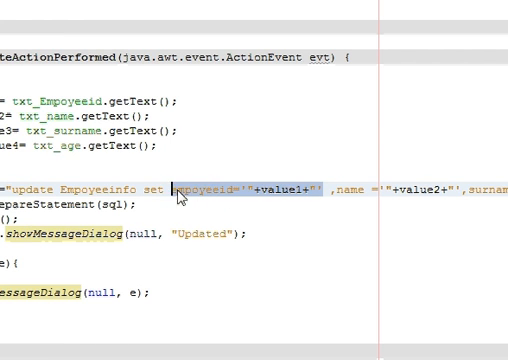
mouse_move(328, 198)
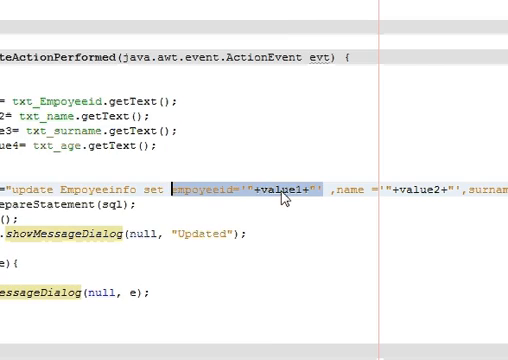
scroll(right, 3)
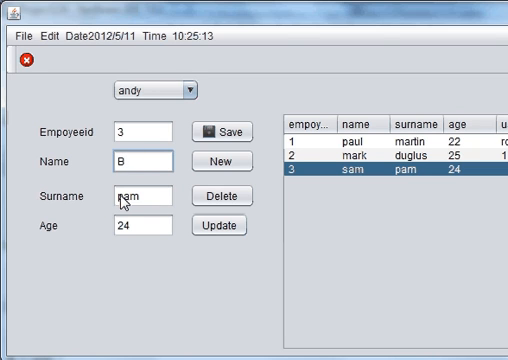
Update employee 3 to BAMM RAMM, age 29, re-run the file, then close the form.
text(AMM)
click(143, 196)
text(R)
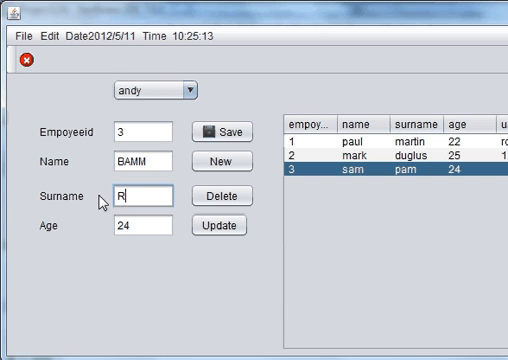
text(AMM)
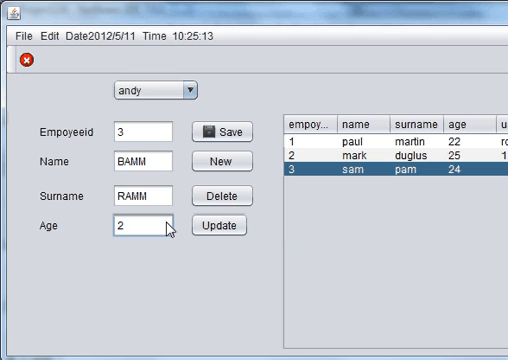
text(9)
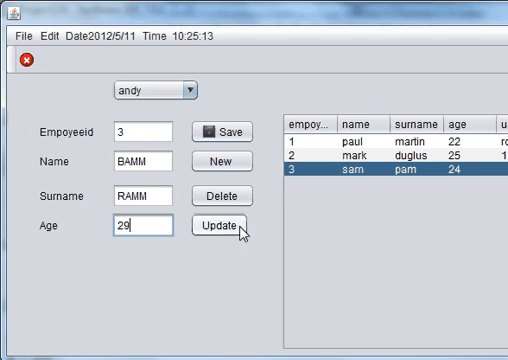
click(228, 228)
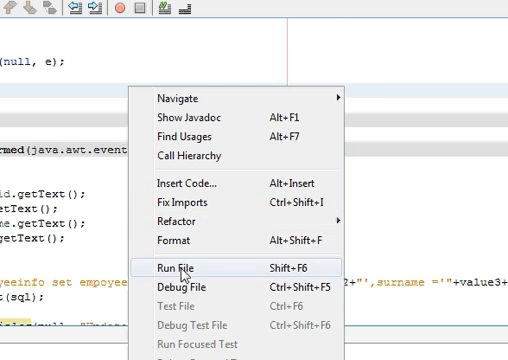
click(188, 269)
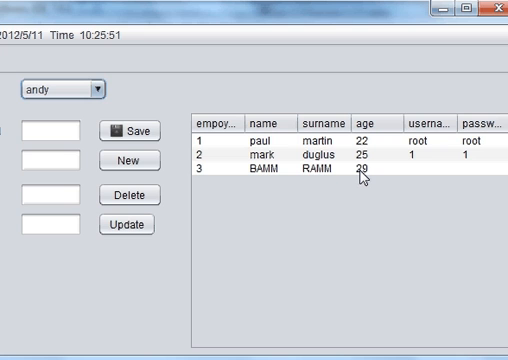
mouse_move(178, 253)
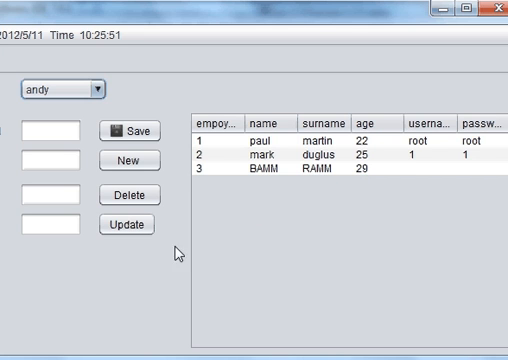
mouse_move(305, 178)
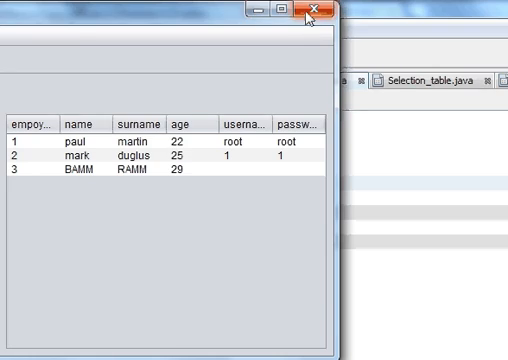
click(315, 11)
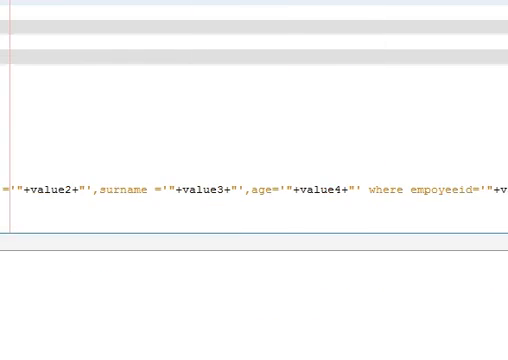
Add Update_table(); after the catch block in txt_updateActionPerformed.
scroll(up, 3)
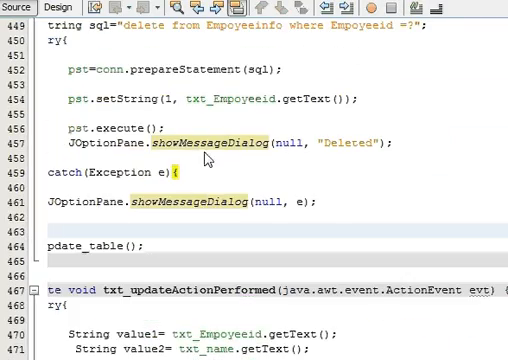
scroll(up, 3)
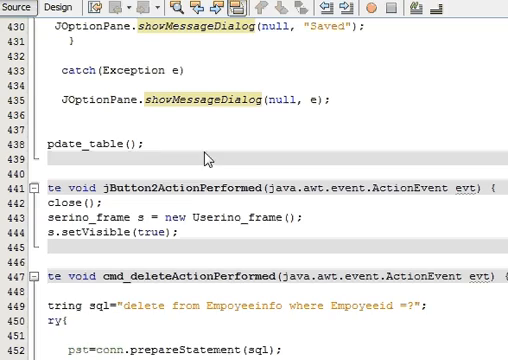
scroll(down, 3)
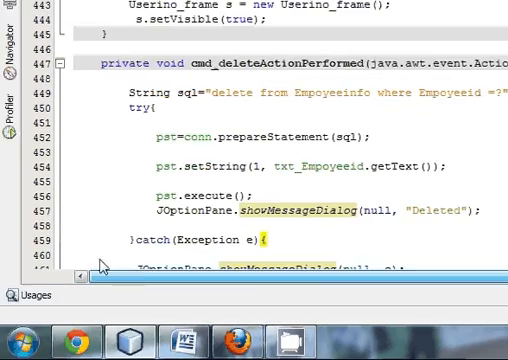
scroll(up, 3)
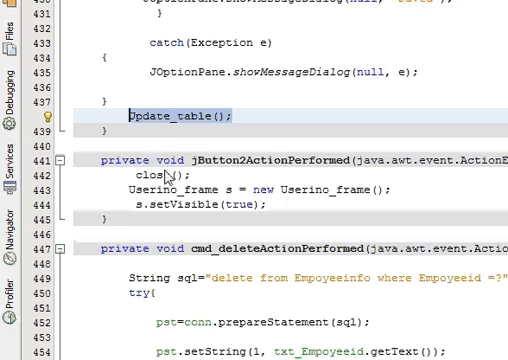
scroll(down, 3)
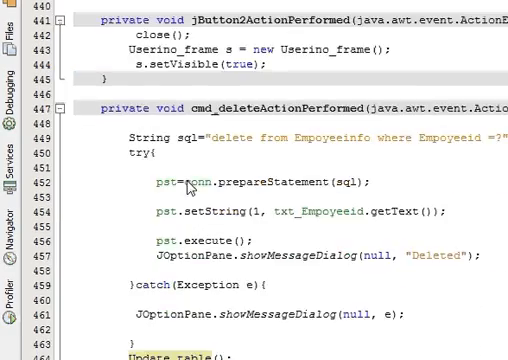
scroll(down, 3)
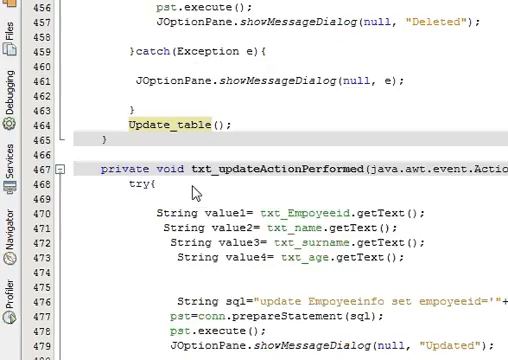
scroll(down, 3)
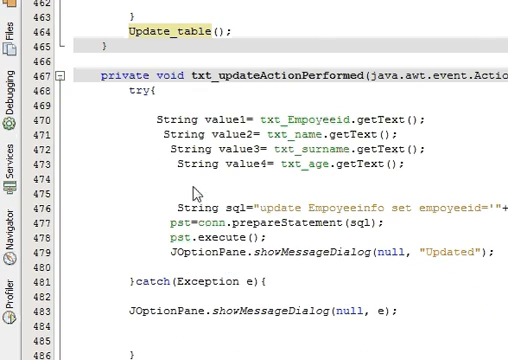
mouse_move(315, 255)
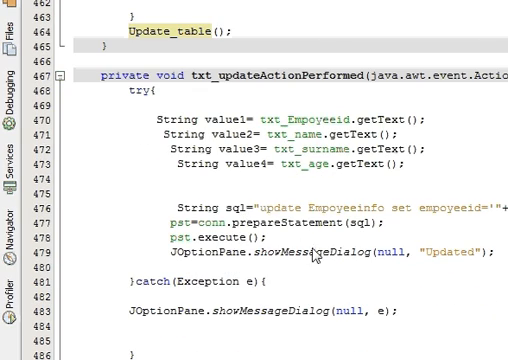
scroll(down, 3)
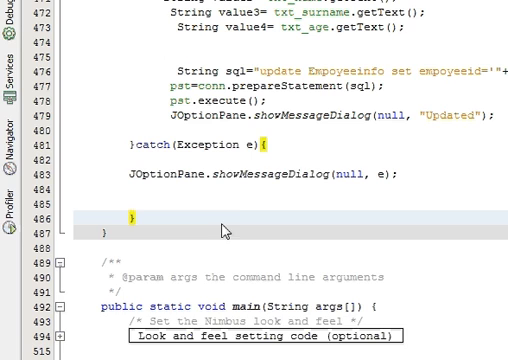
text(Update_table();)
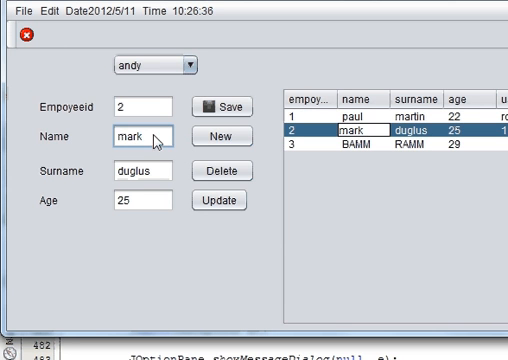
Update employee 2 to mark k, dugluss, age 52 and dismiss the Updated message.
text(k)
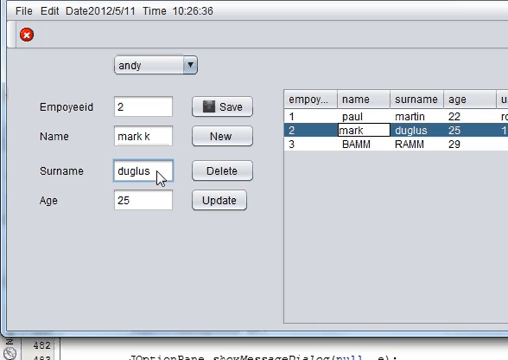
text(s)
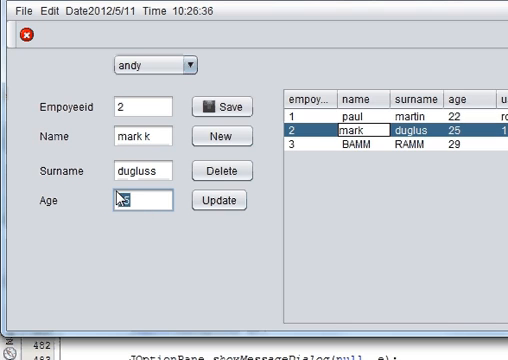
text(52)
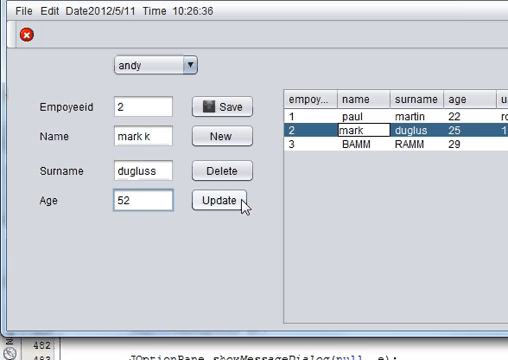
click(216, 201)
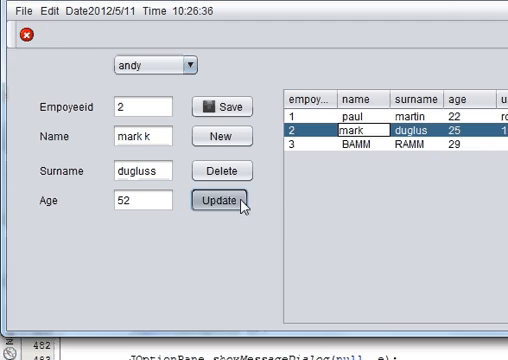
click(218, 205)
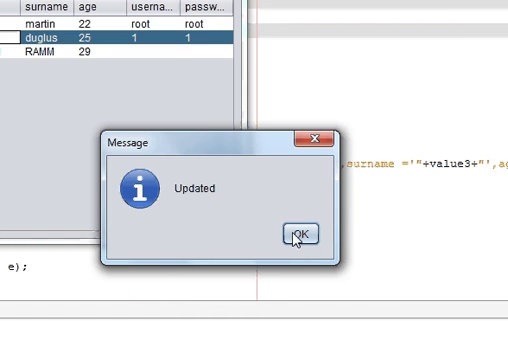
click(298, 234)
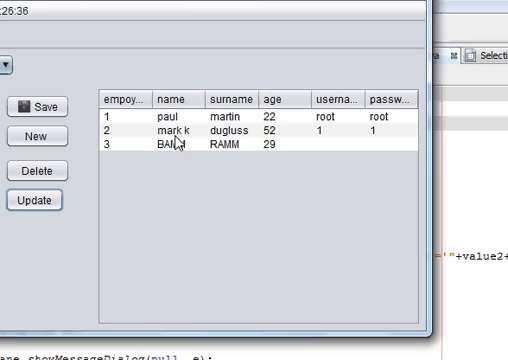